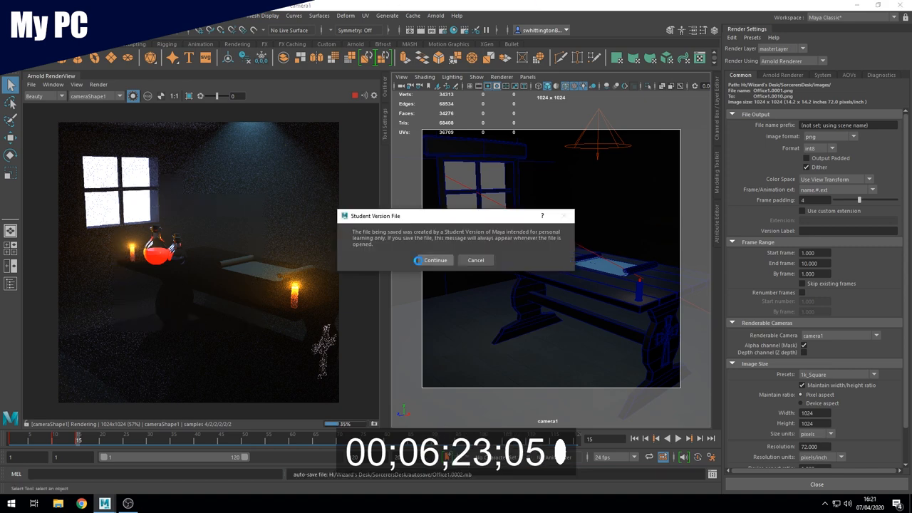
Confirm the Student Version save so Arnold renders camera1 of the candlelit desk scene
{"action": "left_click", "coordinate": [433, 260]}
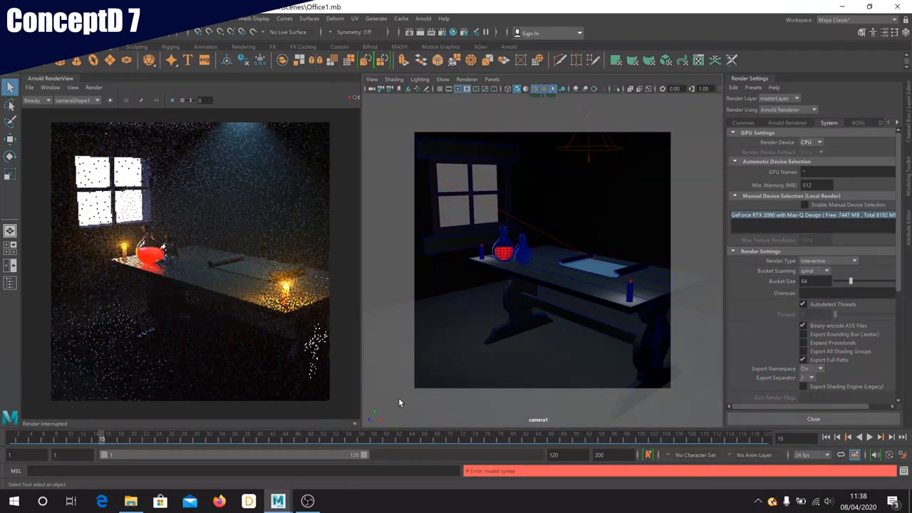
Start the laptop's Arnold render of camera1 with Render Settings on the System tab
{"action": "left_click", "coordinate": [819, 143]}
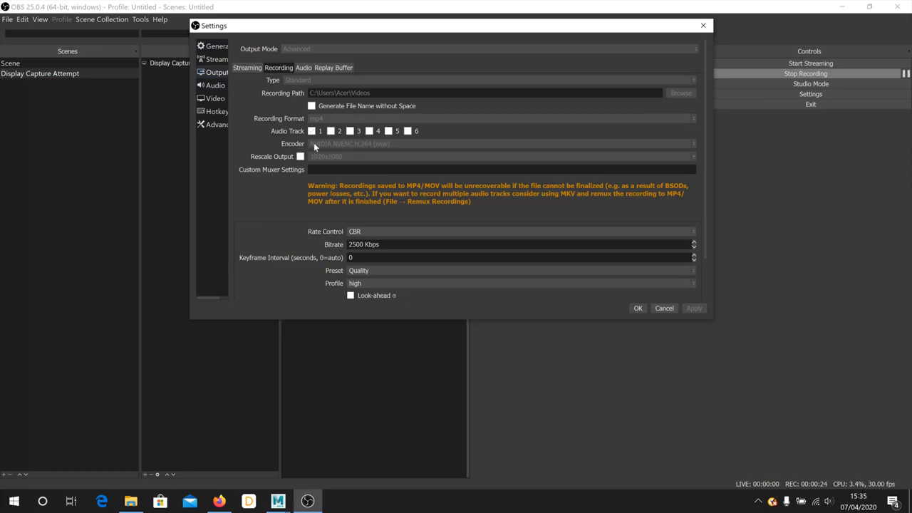
{"action": "mouse_move", "coordinate": [387, 146]}
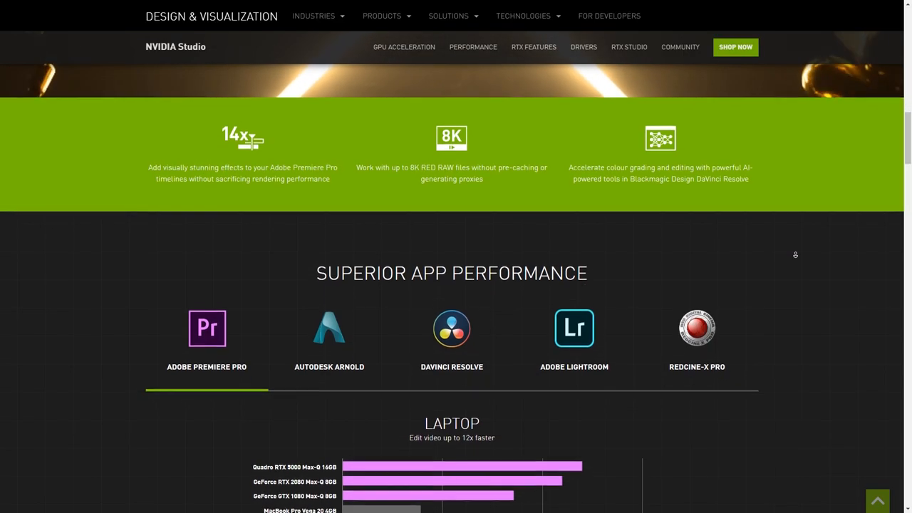
Scroll down to the Superior App Performance laptop chart, Quadro RTX 5000 through Core i7-8750H
{"action": "scroll", "scroll_direction": "down", "scroll_amount": 3}
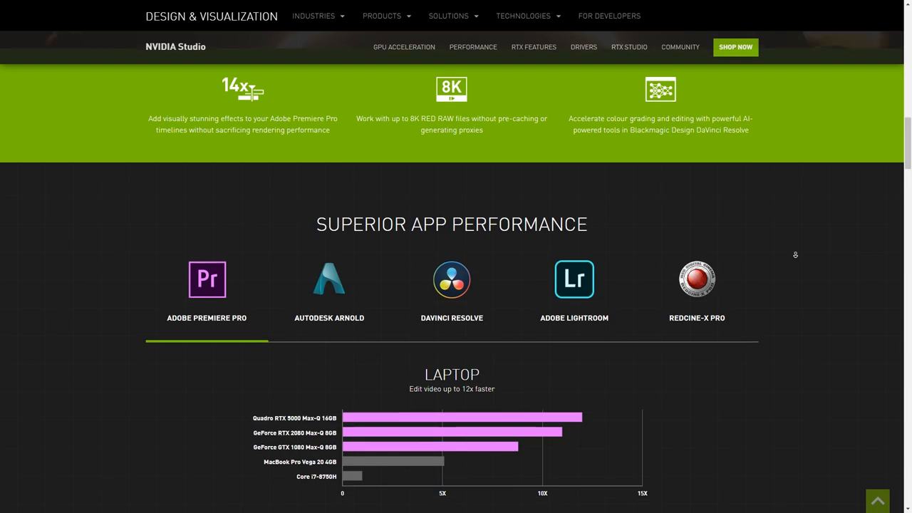